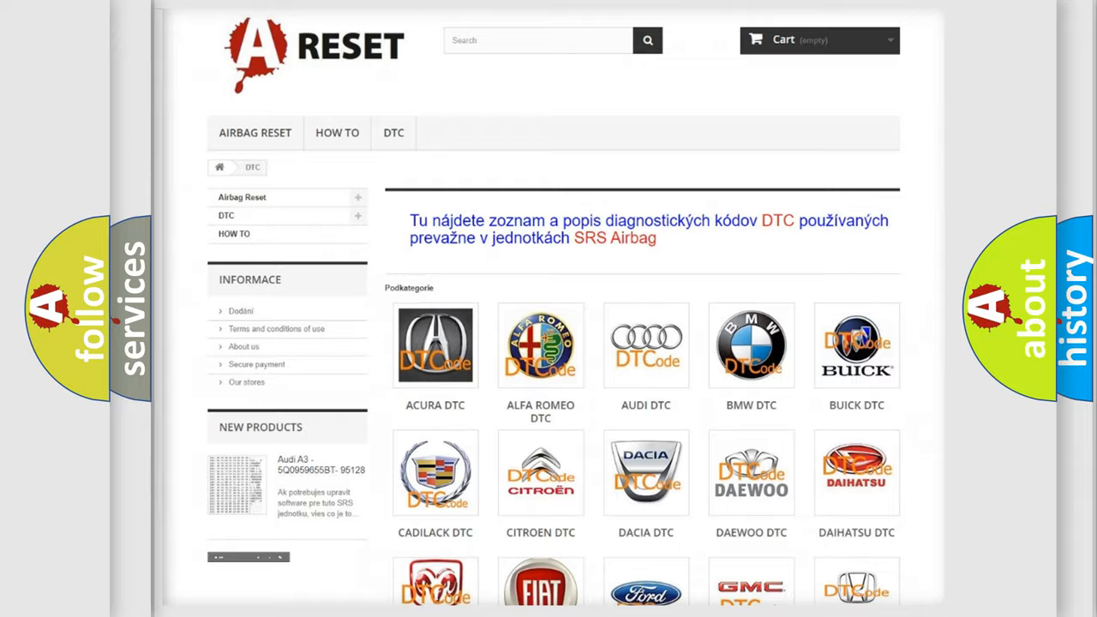
# Scroll through the Jeep B-series DTC code list to locate B1007:19
pyautogui.scroll(-3)
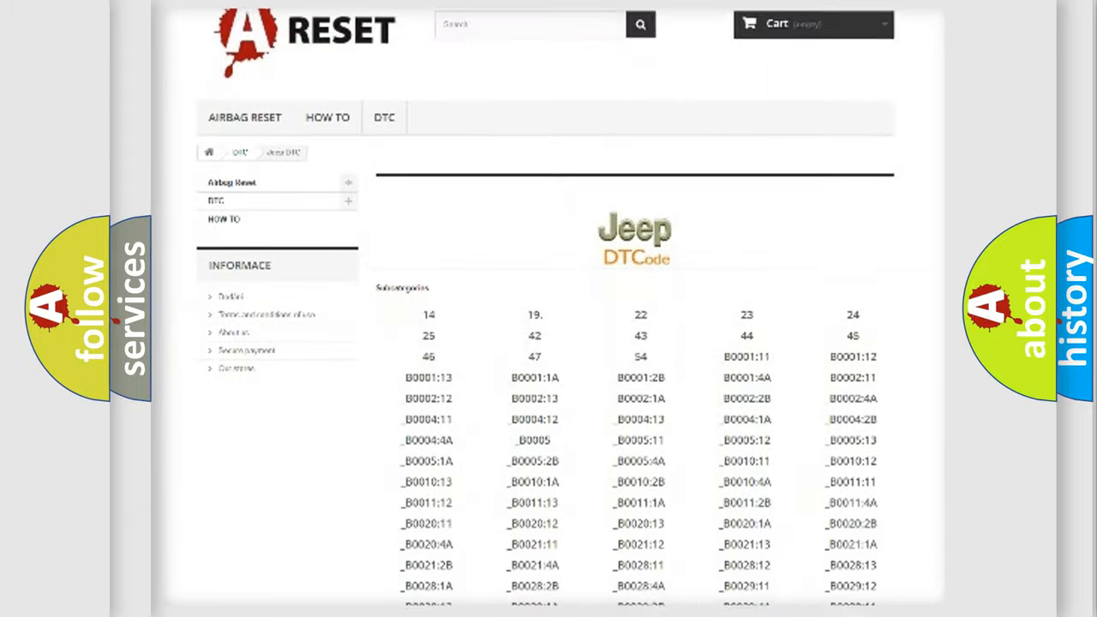
pyautogui.scroll(-3)
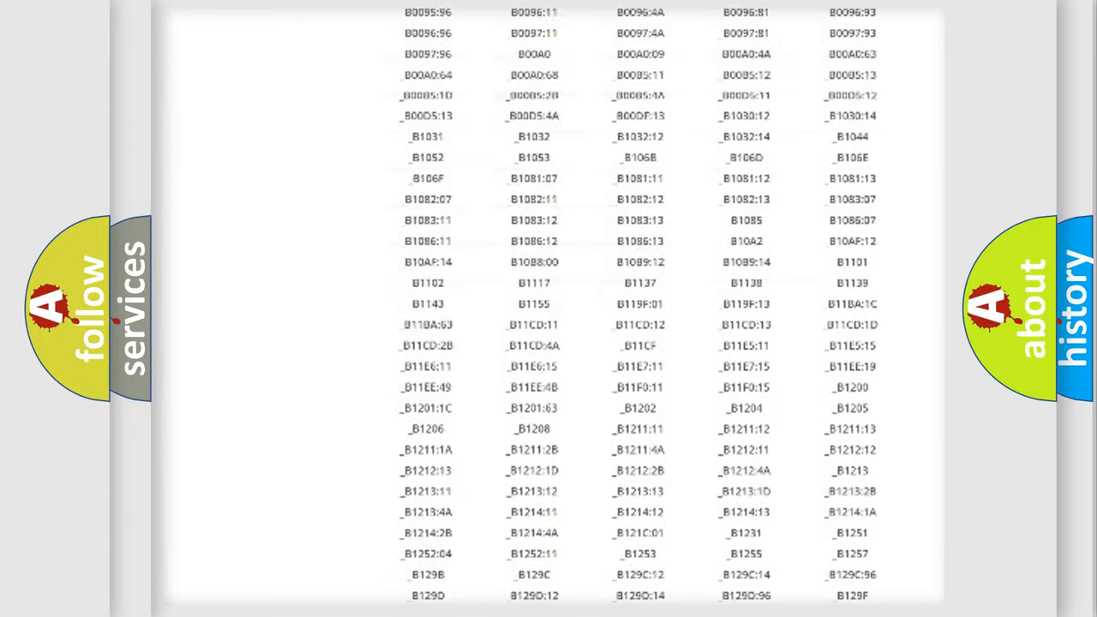
pyautogui.scroll(3)
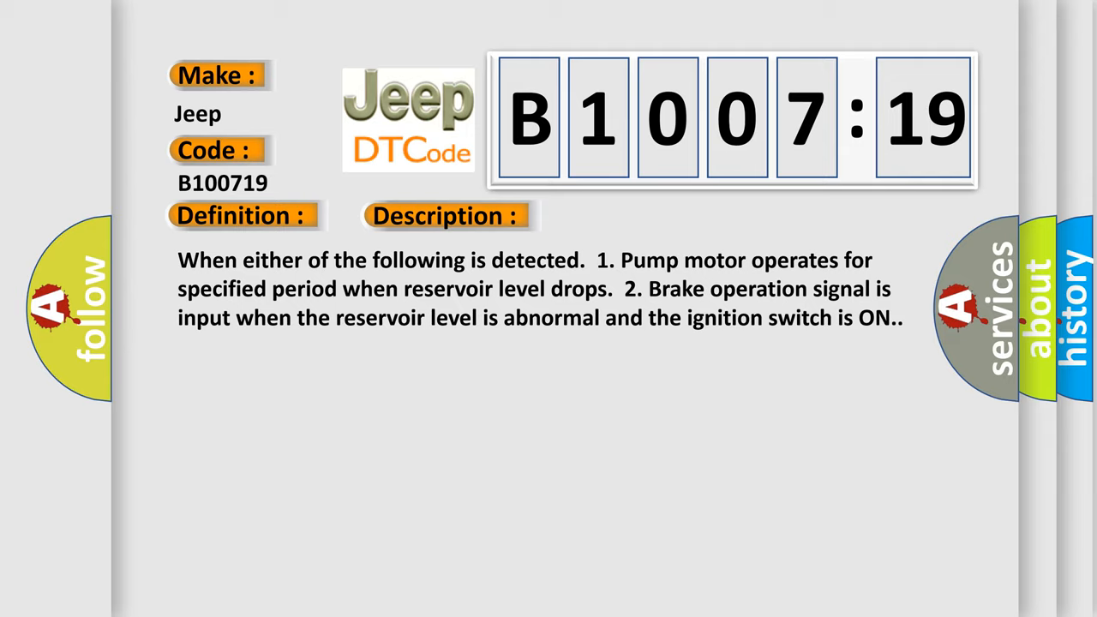
# Reveal the B1007:19 description and causes: brake fluid leakage, level switch and circuit faults
pyautogui.click(630, 216)
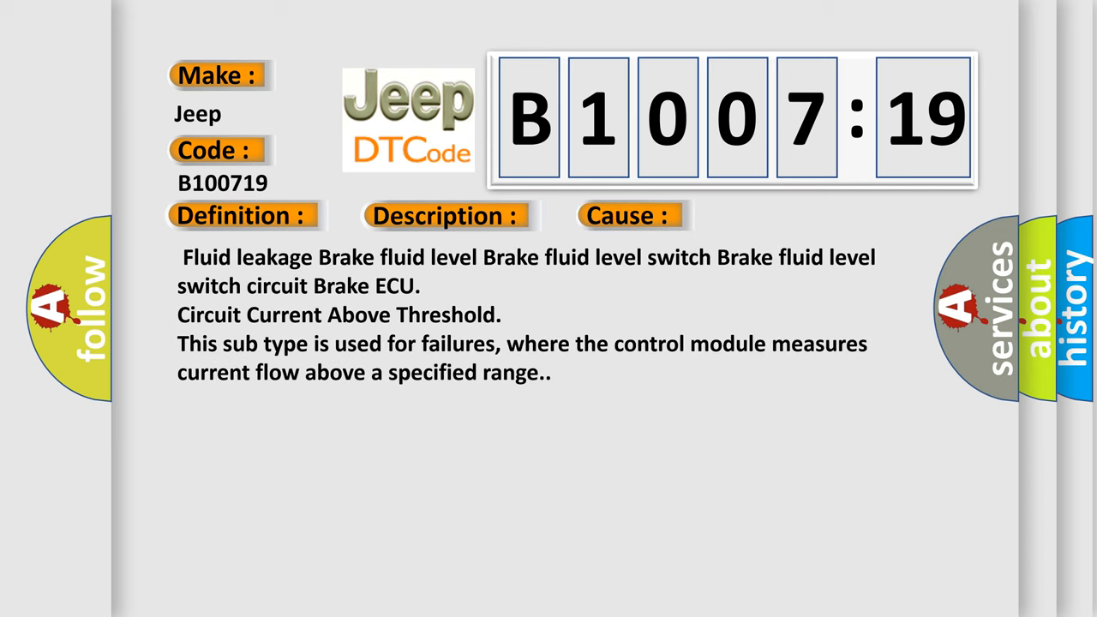